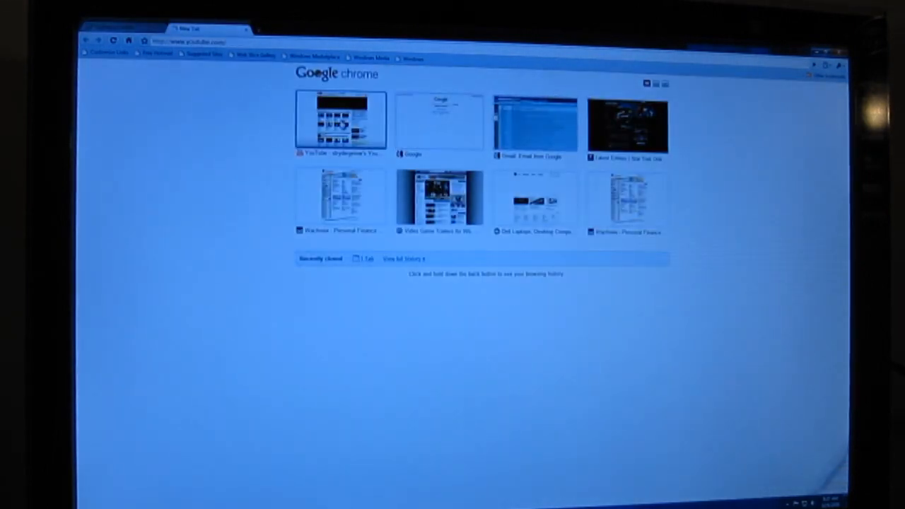
Start browsing from a most-visited site thumbnail on Chrome's new tab page
left_click(336, 120)
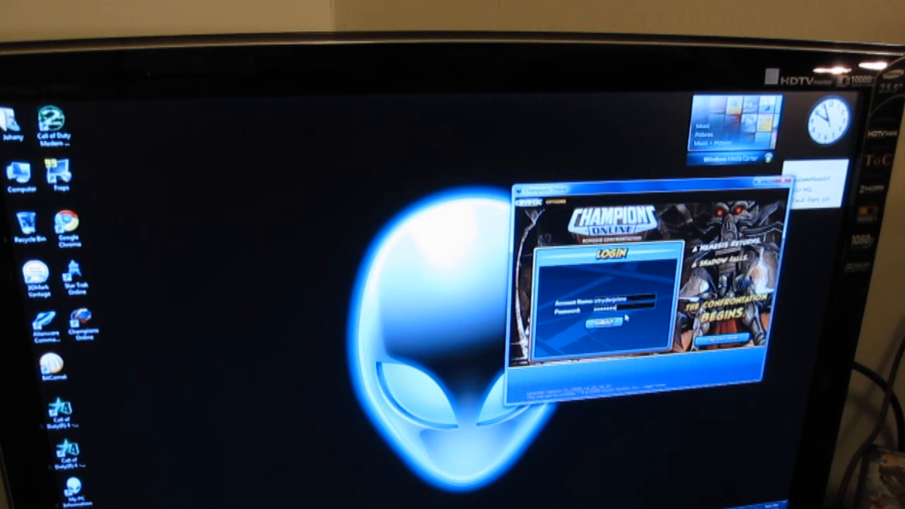
Log in to the Champions Online account so the launcher news page appears
left_click(601, 324)
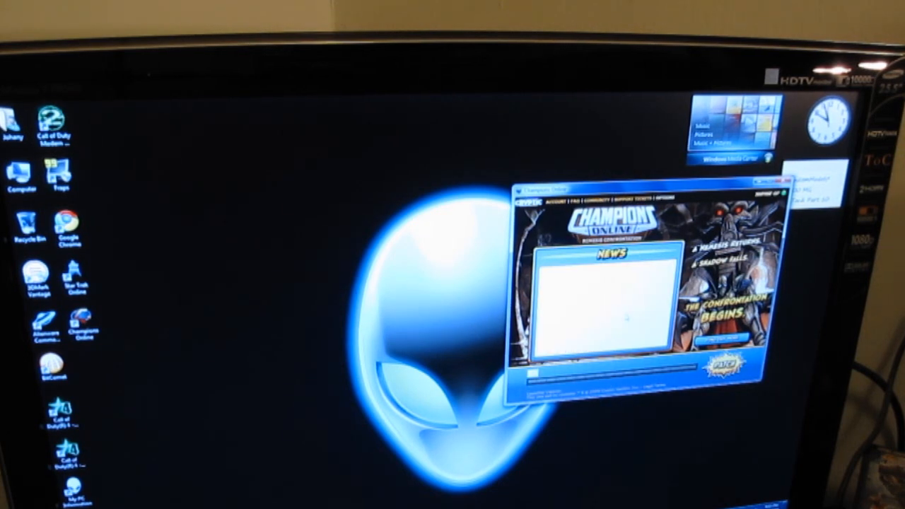